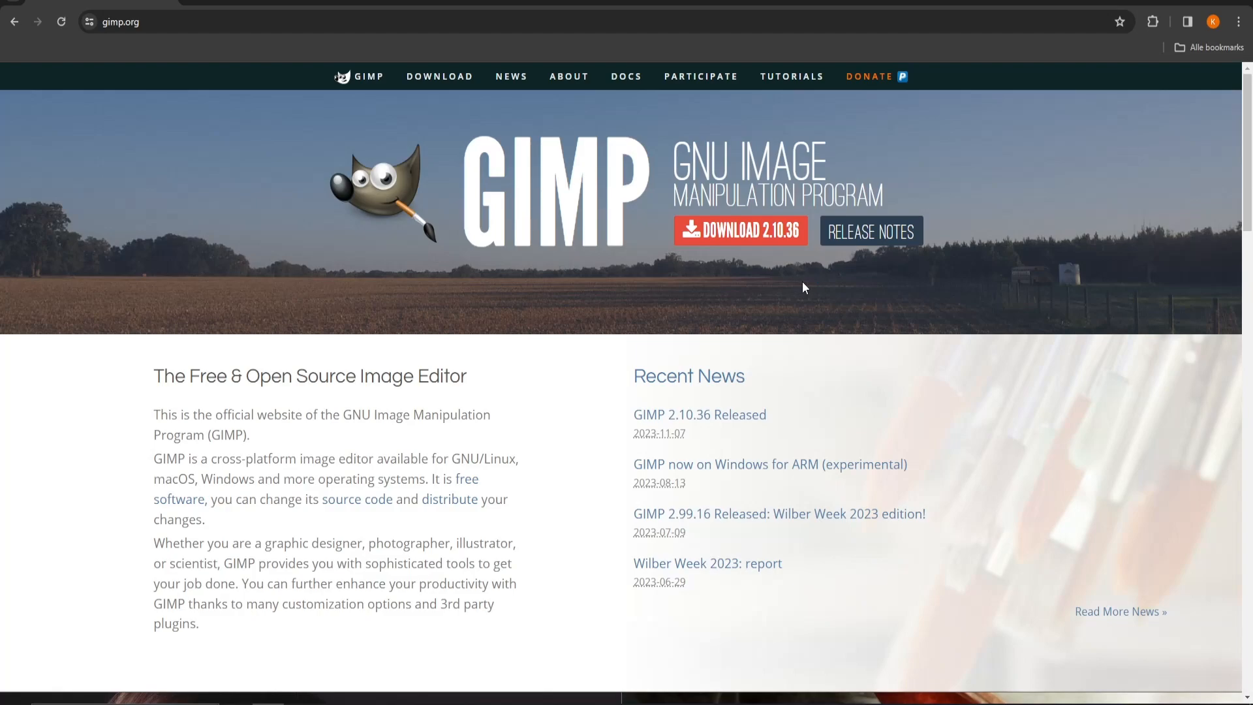
Go to the gimp.org downloads page for GIMP 2.10.36
{"action": "left_click", "coordinate": [439, 76]}
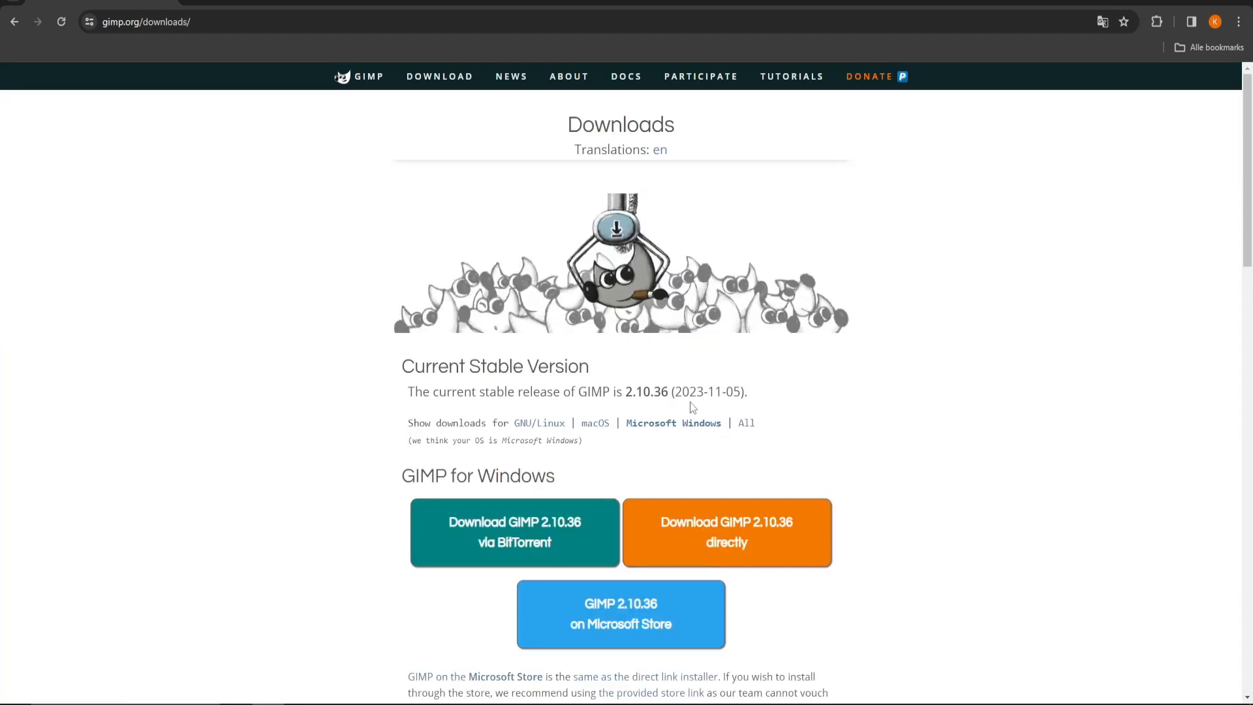
{"action": "mouse_move", "coordinate": [685, 575]}
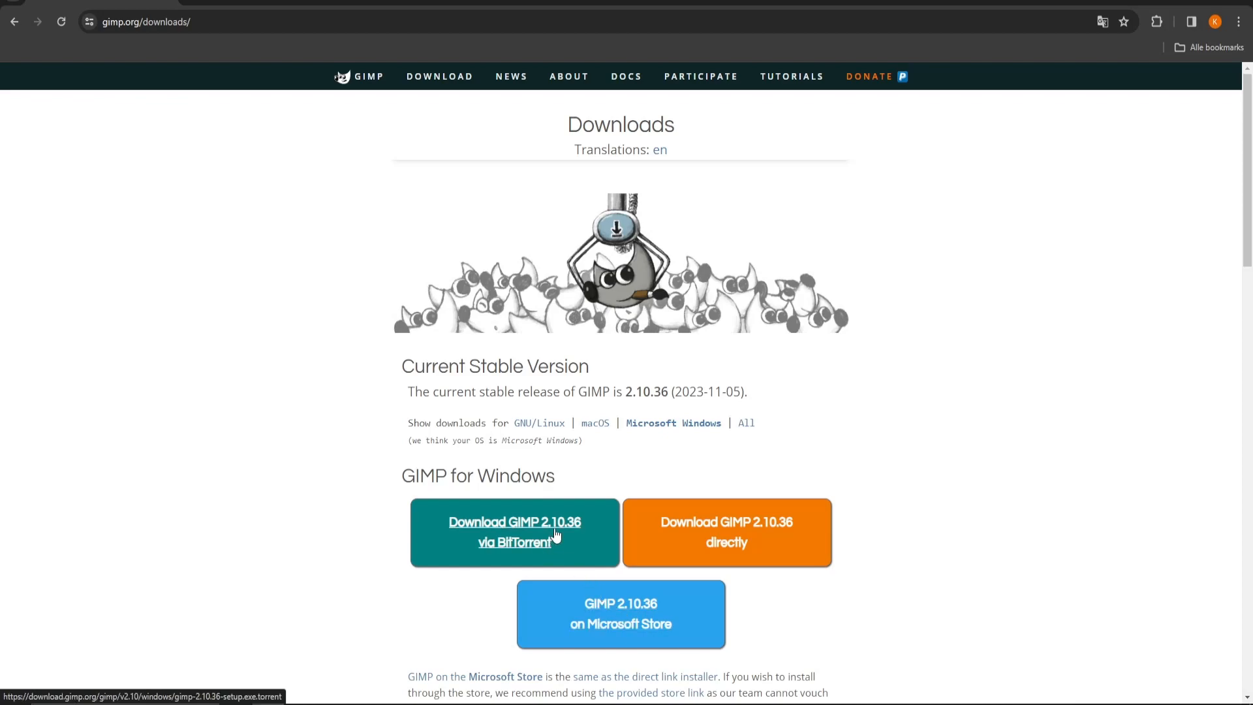
Download the GIMP 2.10.36 Windows installer and run it from Chrome's downloads
{"action": "left_click", "coordinate": [514, 531]}
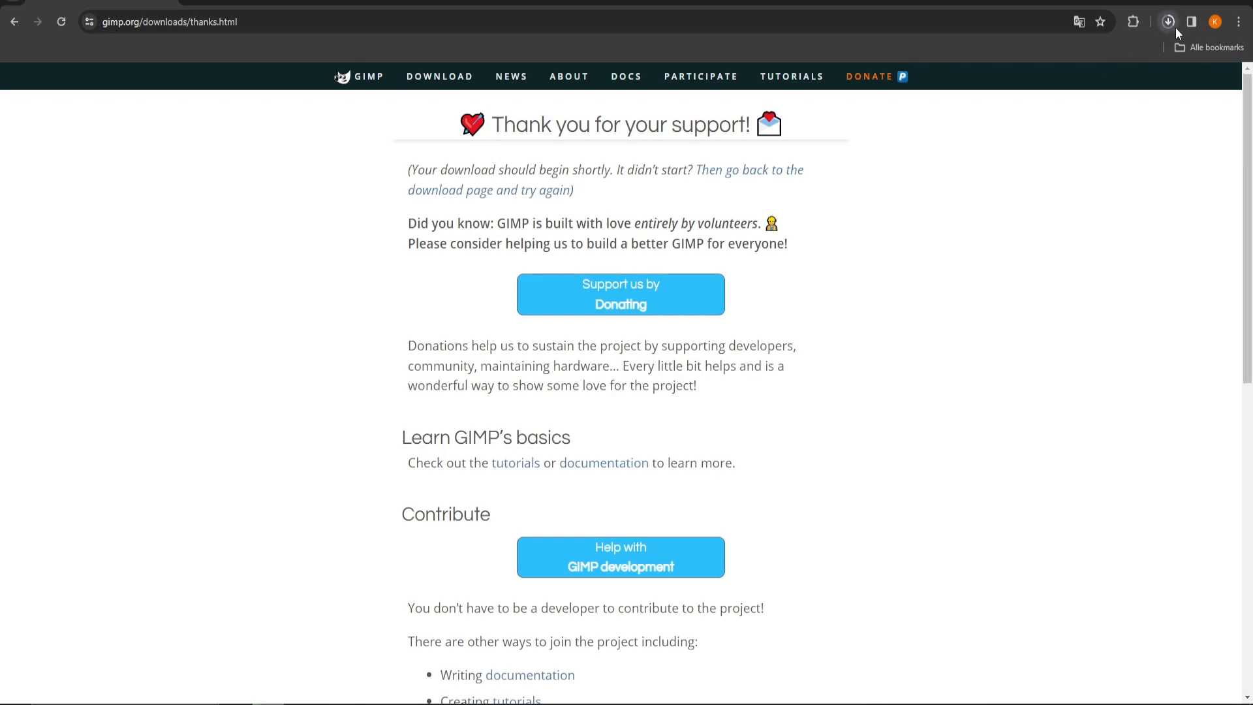
{"action": "mouse_move", "coordinate": [1168, 21]}
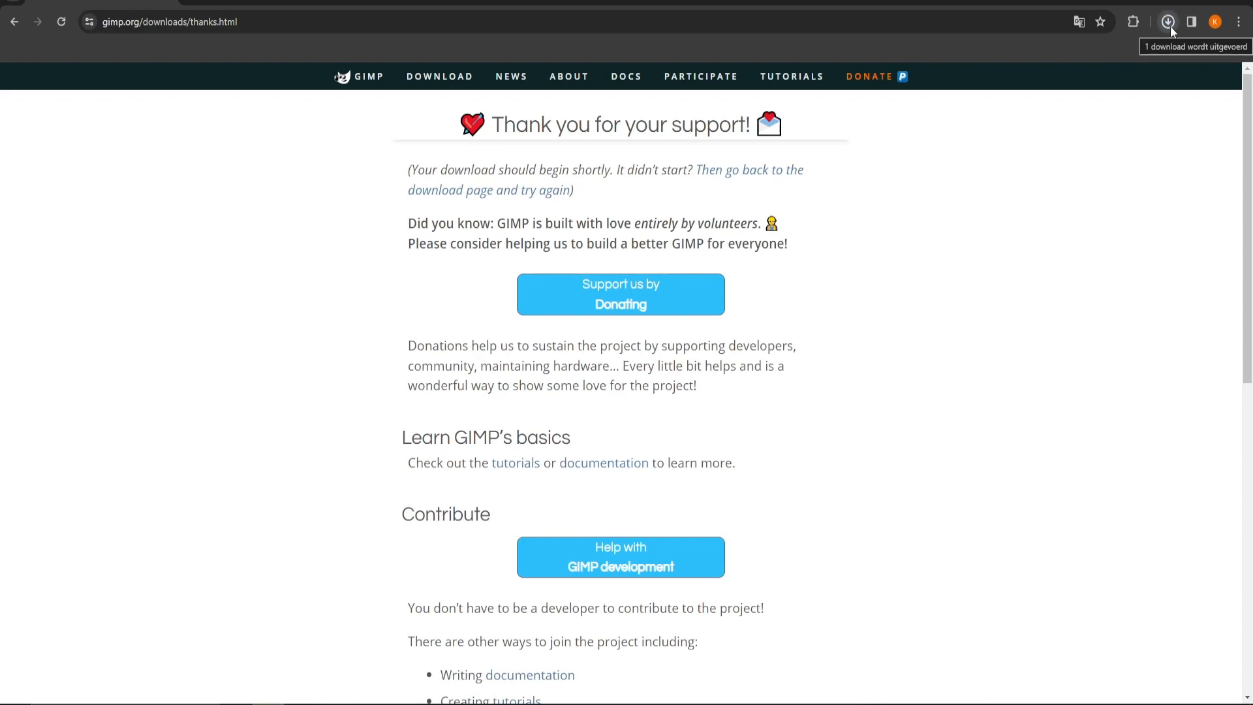
{"action": "left_click", "coordinate": [1167, 21]}
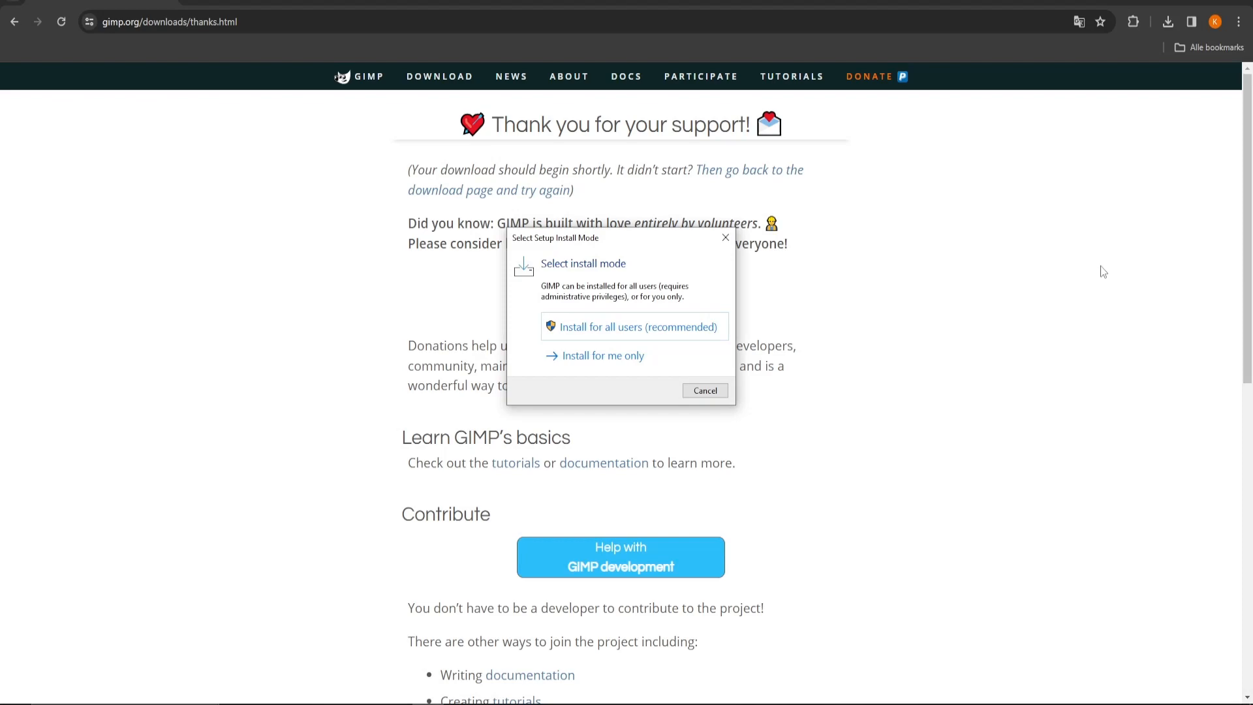
{"action": "mouse_move", "coordinate": [635, 328]}
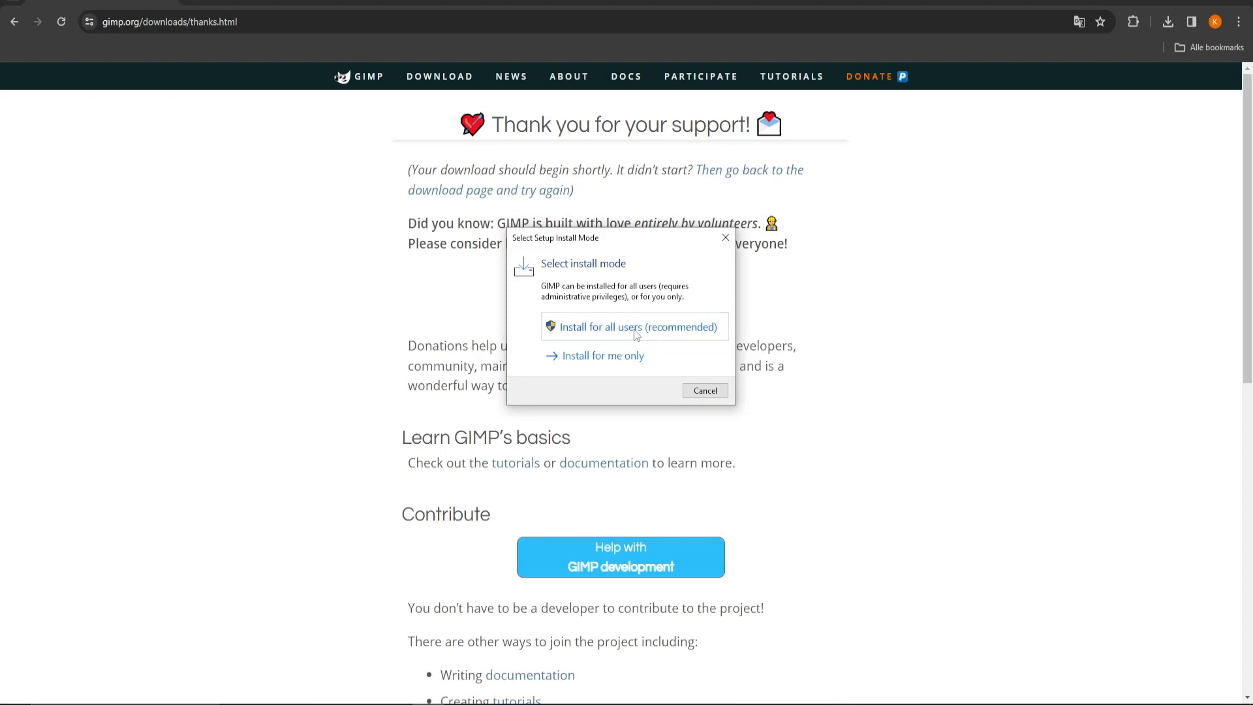
Choose install for all users, keep English, and install with default settings
{"action": "left_click", "coordinate": [634, 327]}
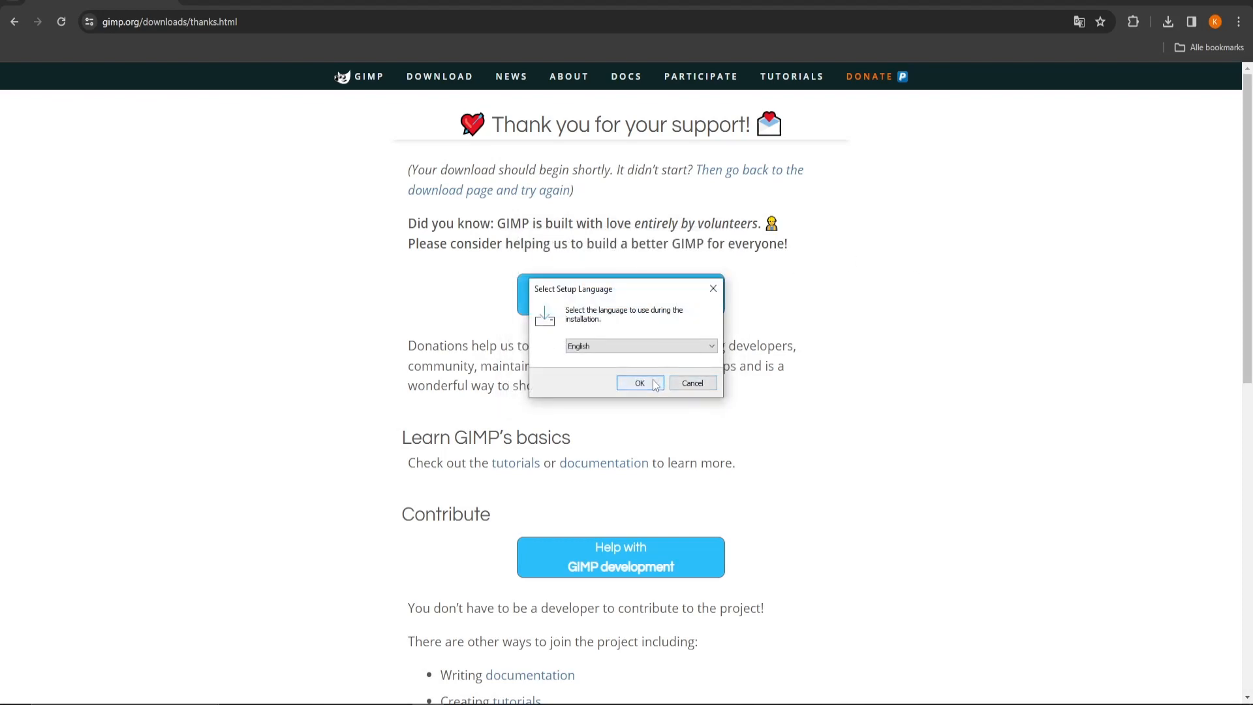
{"action": "left_click", "coordinate": [639, 383]}
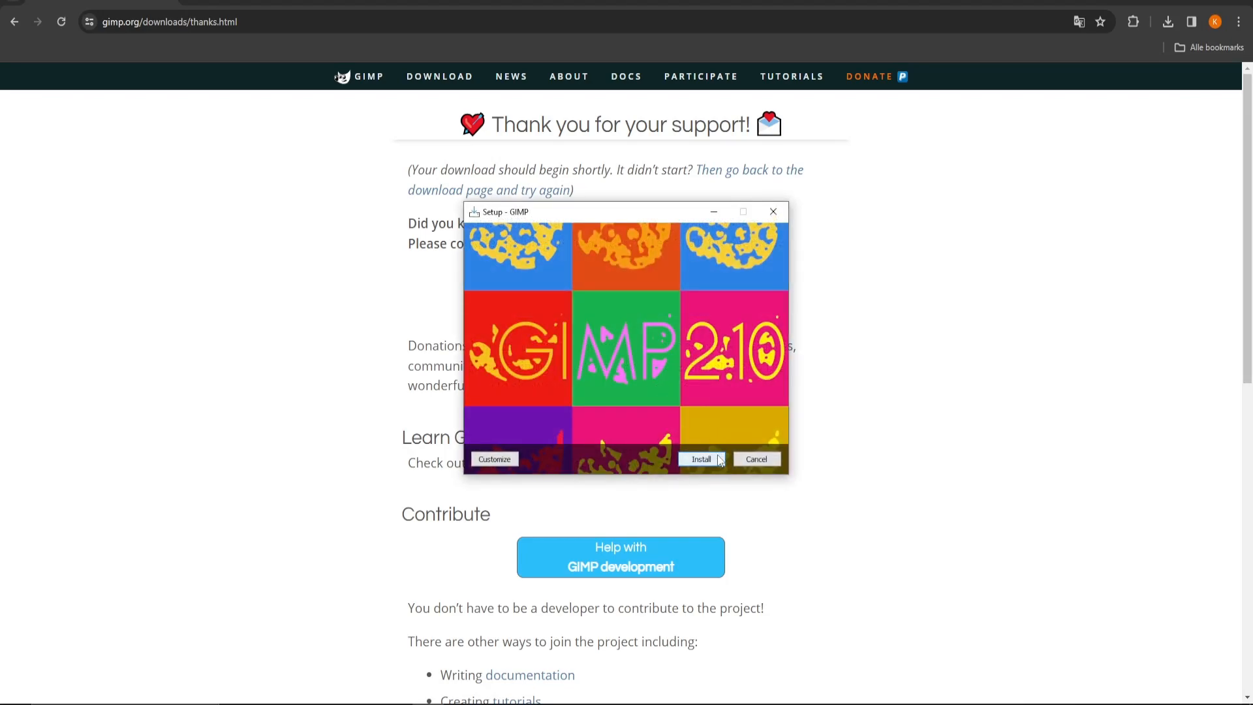
{"action": "left_click", "coordinate": [700, 459]}
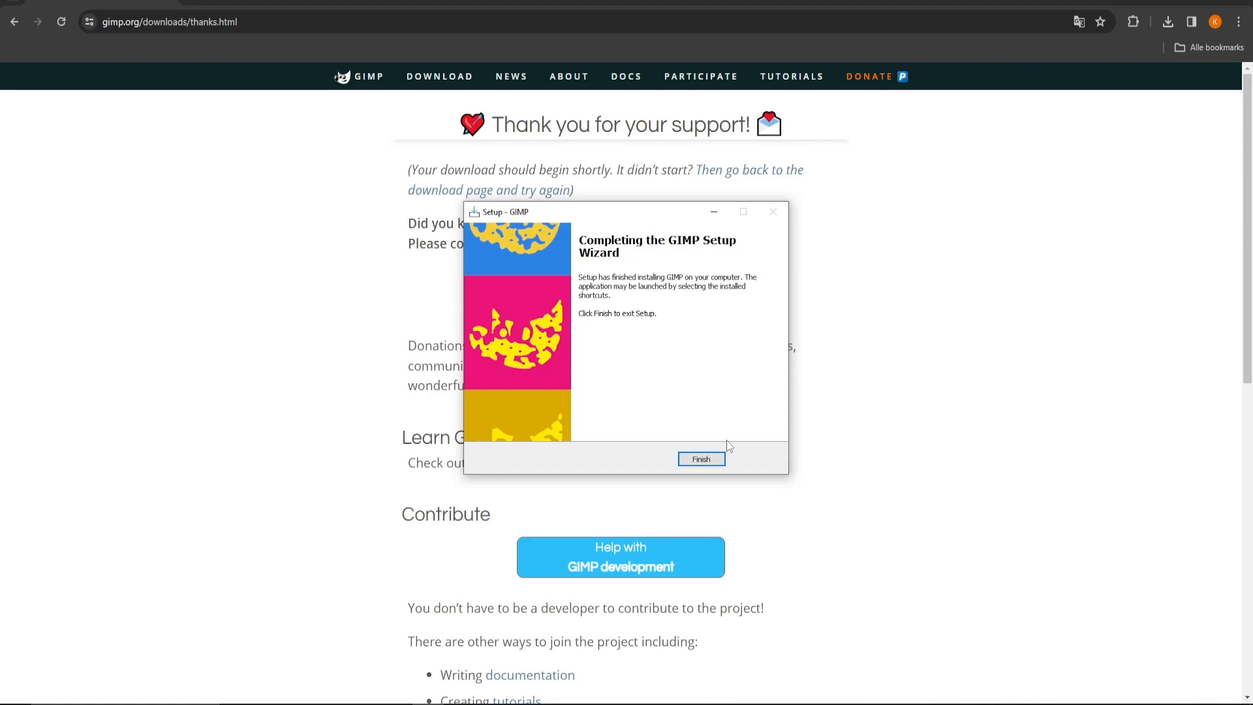
{"action": "mouse_move", "coordinate": [726, 448]}
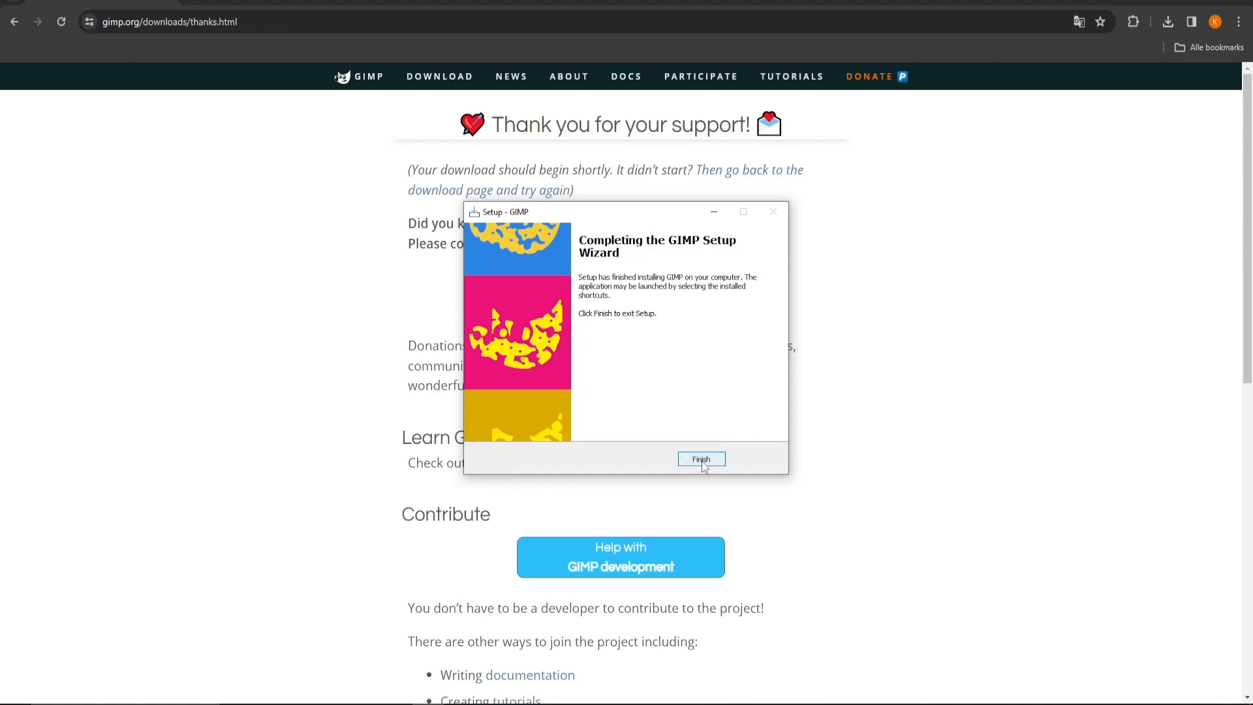
Close the GIMP setup wizard with Finish
{"action": "left_click", "coordinate": [701, 459]}
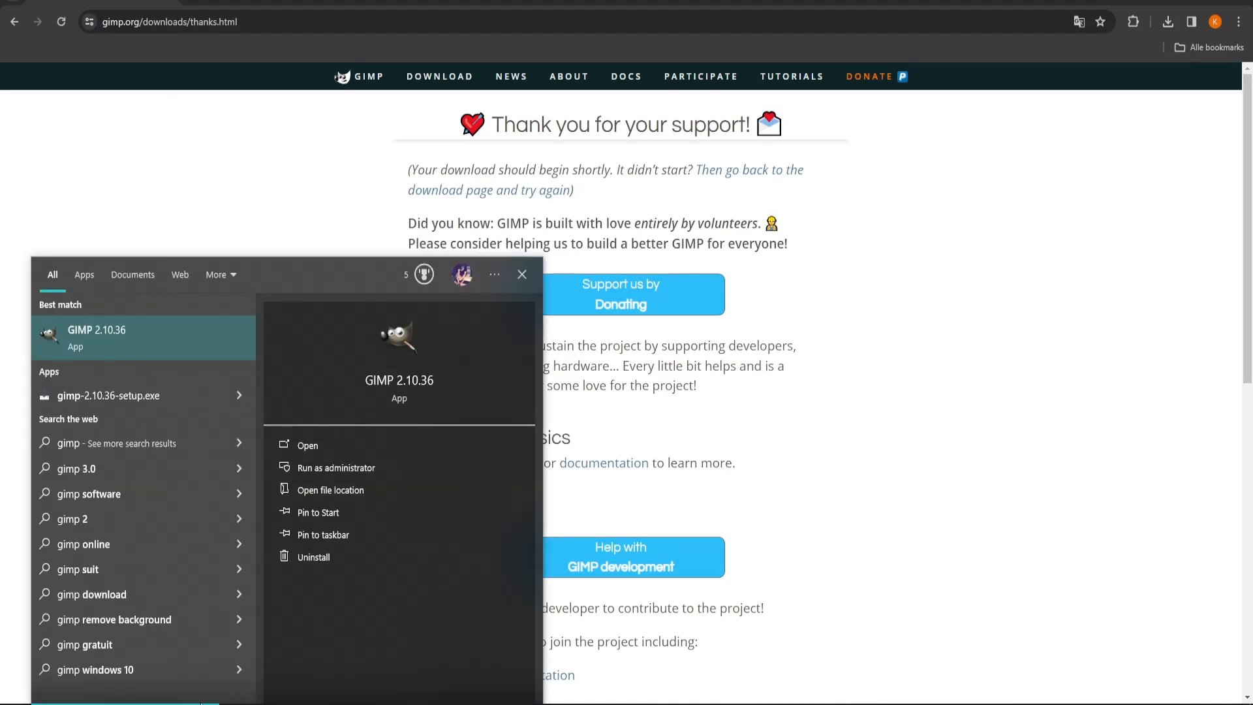
{"action": "mouse_move", "coordinate": [95, 342]}
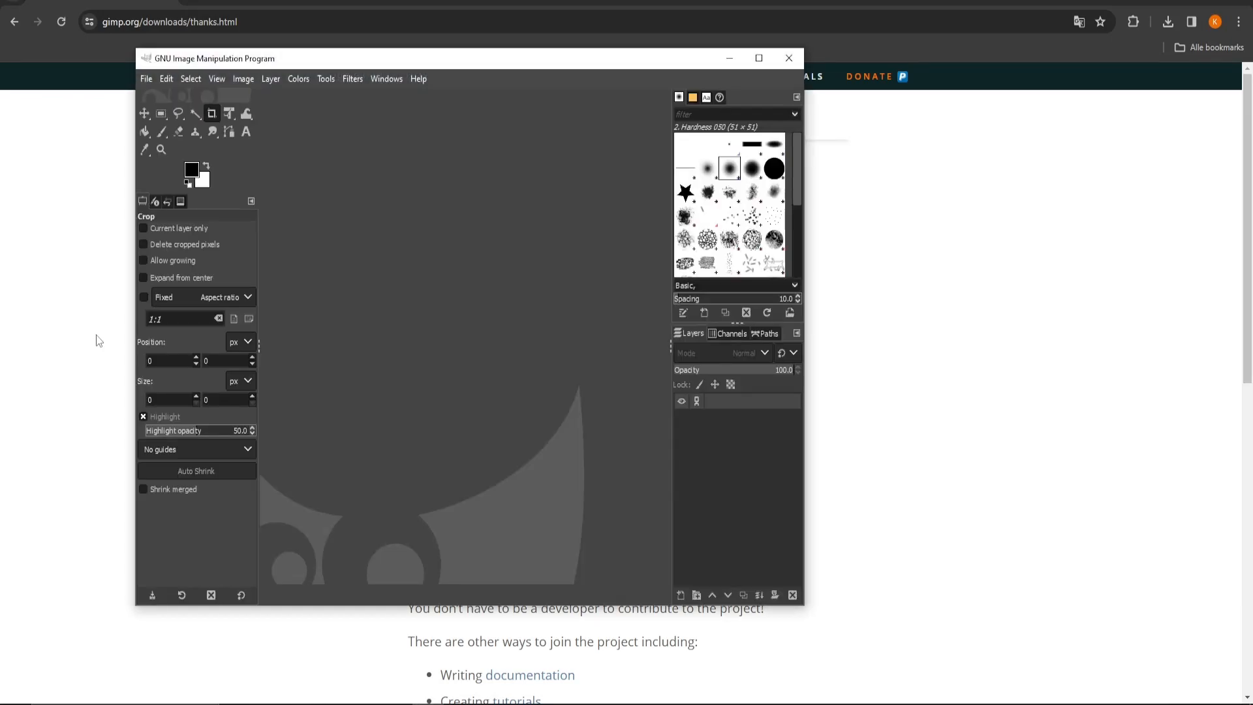
Maximize the GIMP 2.10.36 window, then open and dismiss the Filters menu
{"action": "left_click", "coordinate": [755, 58]}
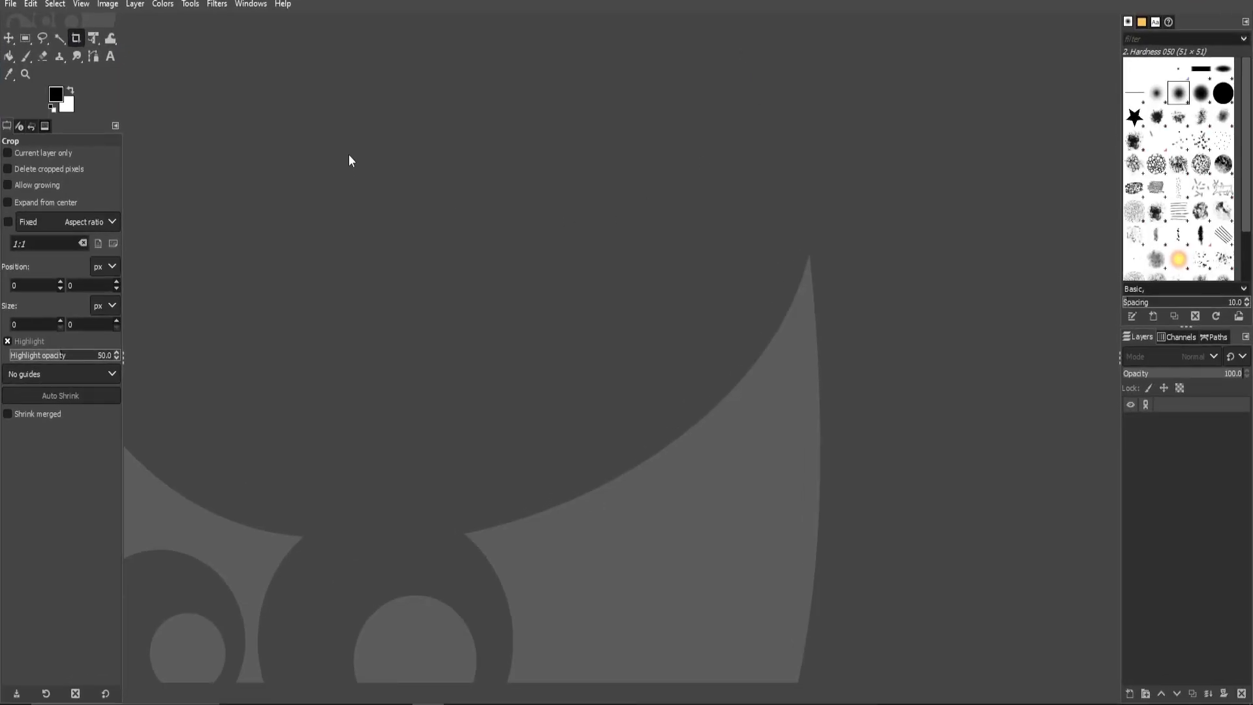
{"action": "left_click", "coordinate": [11, 4]}
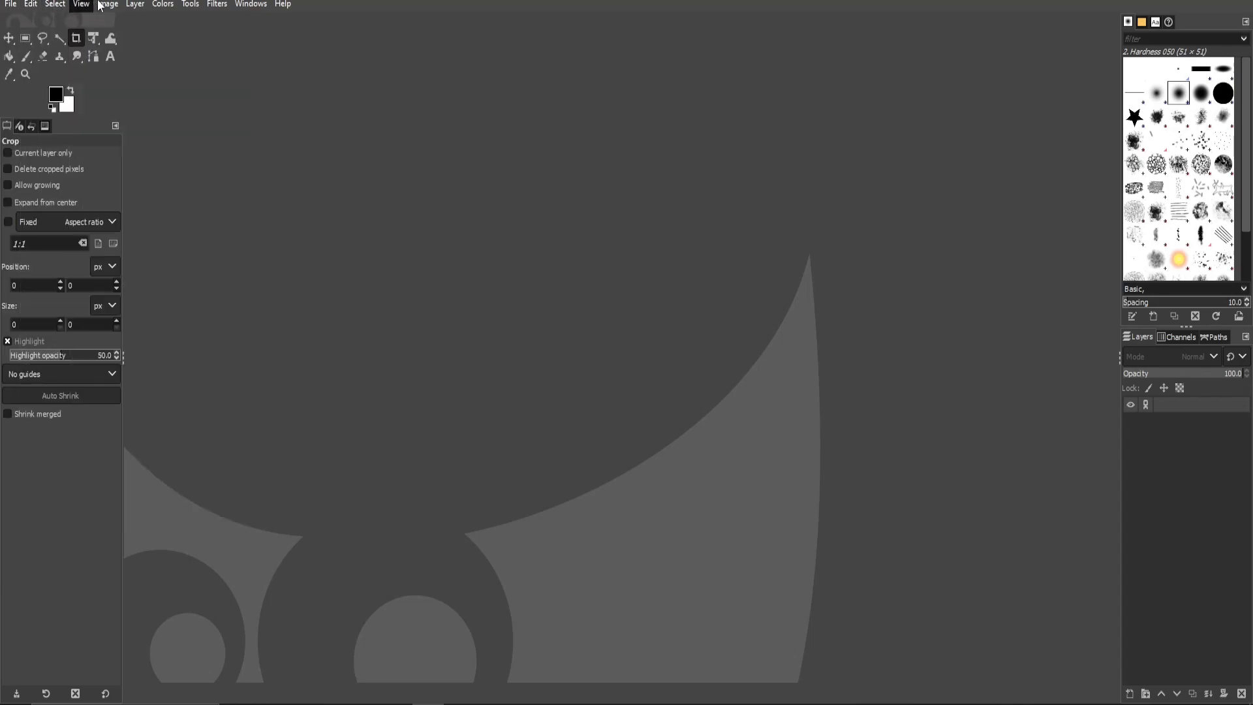
{"action": "left_click", "coordinate": [217, 4]}
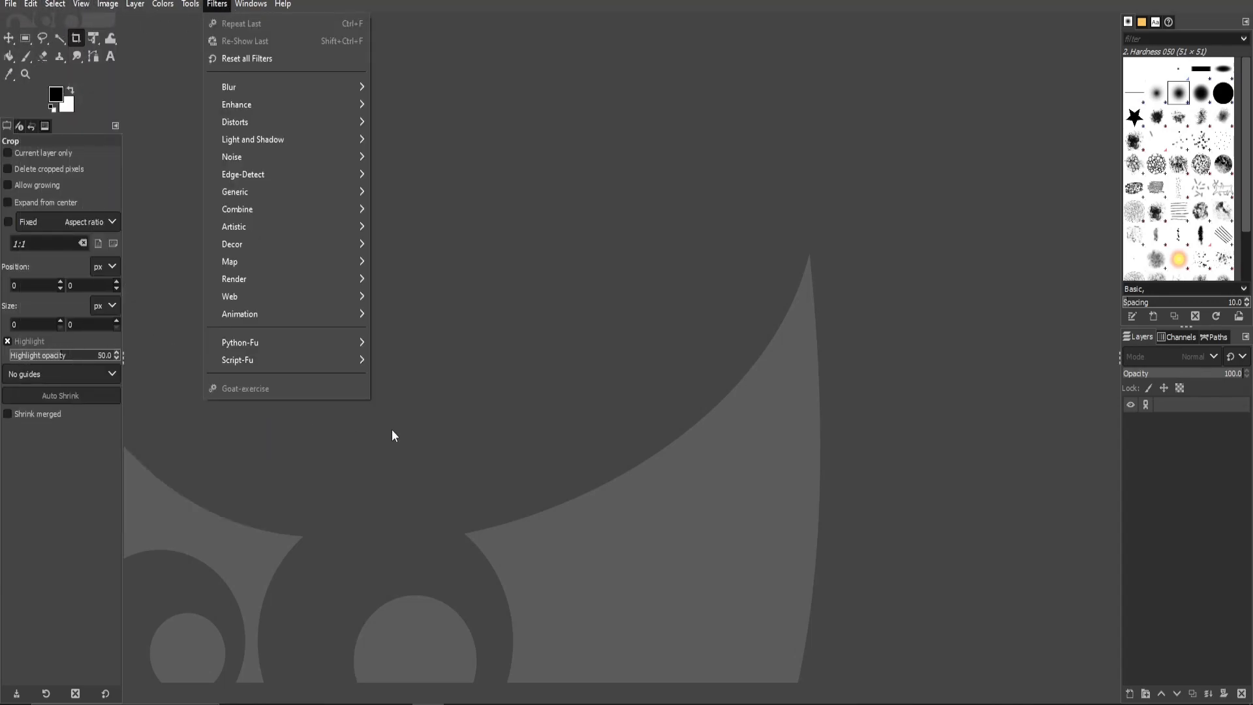
{"action": "left_click", "coordinate": [517, 445]}
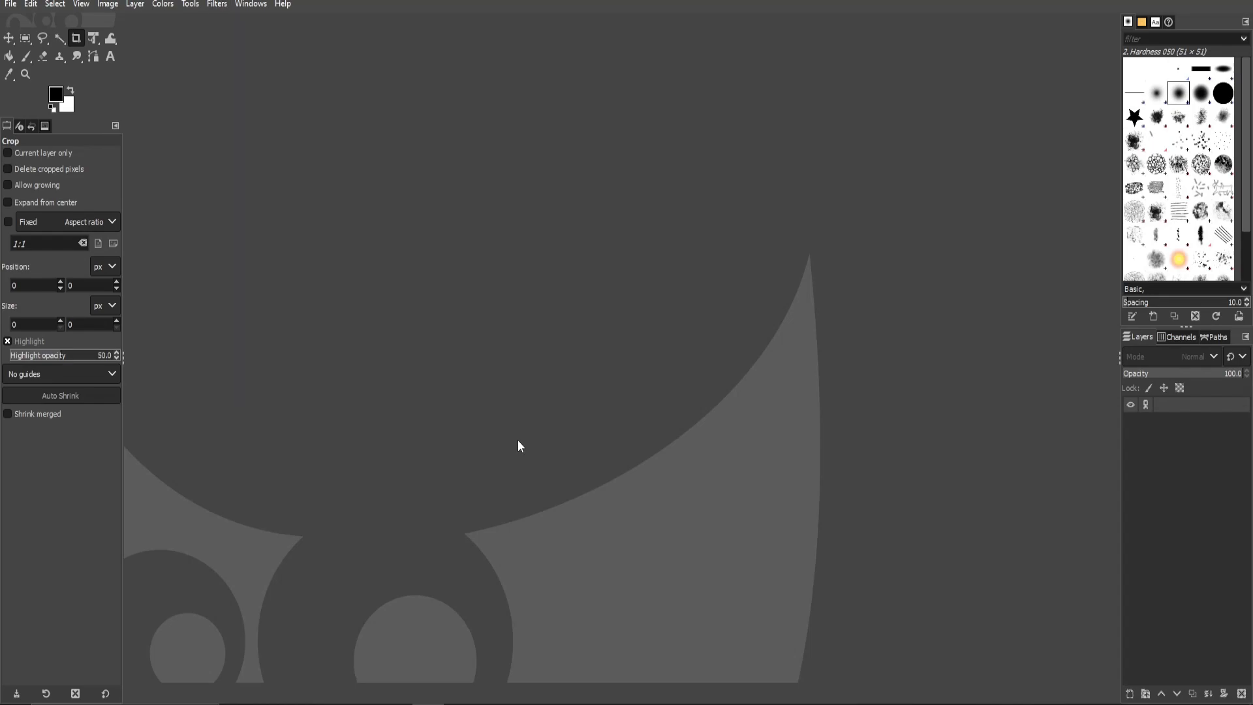